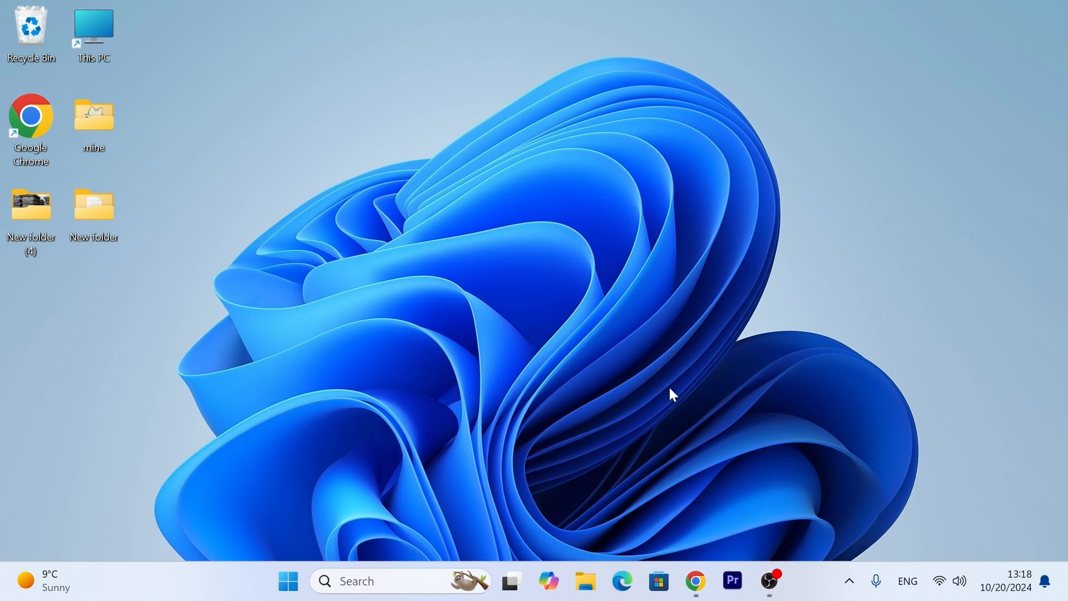
Step: Launch Google Chrome and search for 'windows 11 download'
click(695, 580)
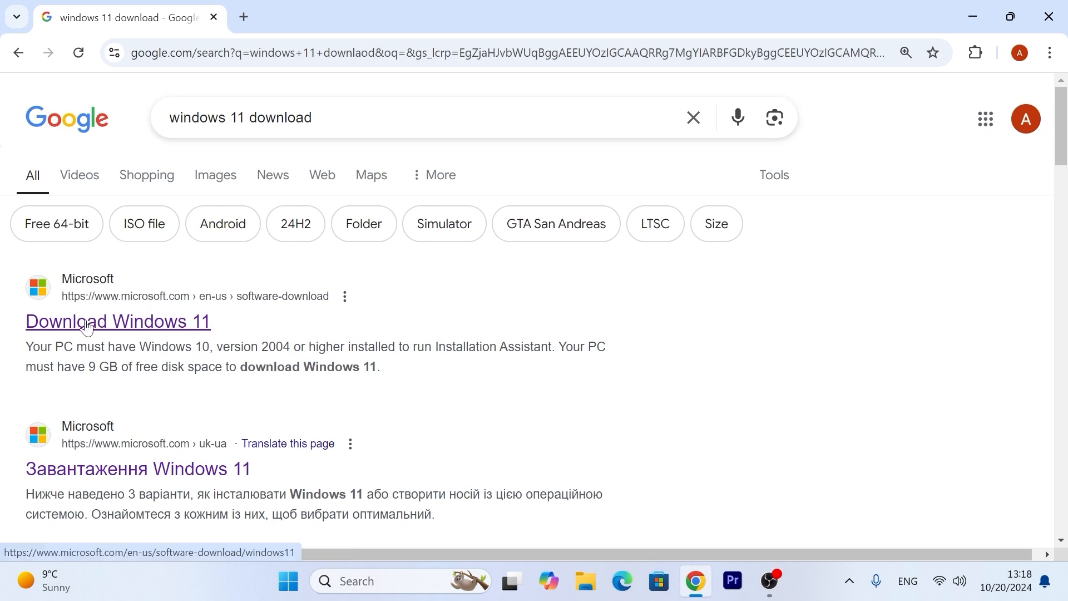
Step: Open Microsoft's Download Windows 11 page and download the Installation Media tool
click(117, 321)
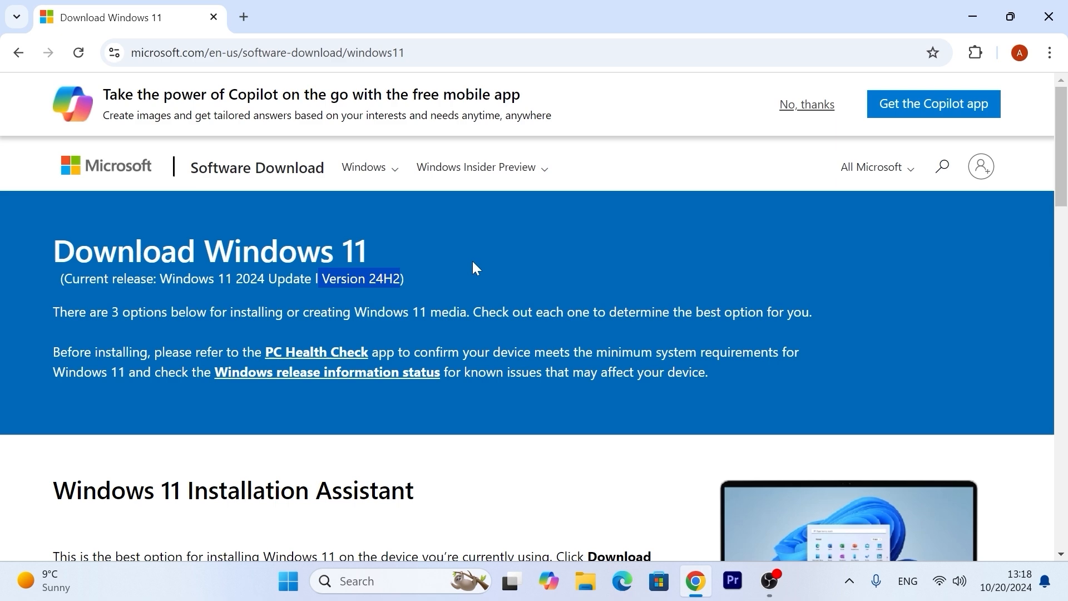
scroll(down, 3)
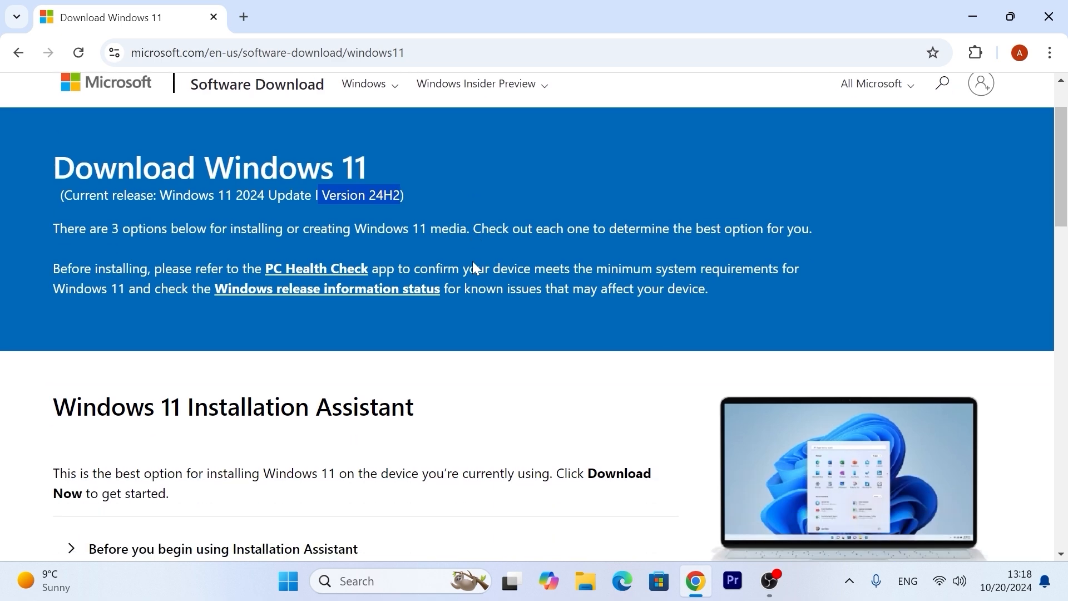
scroll(down, 3)
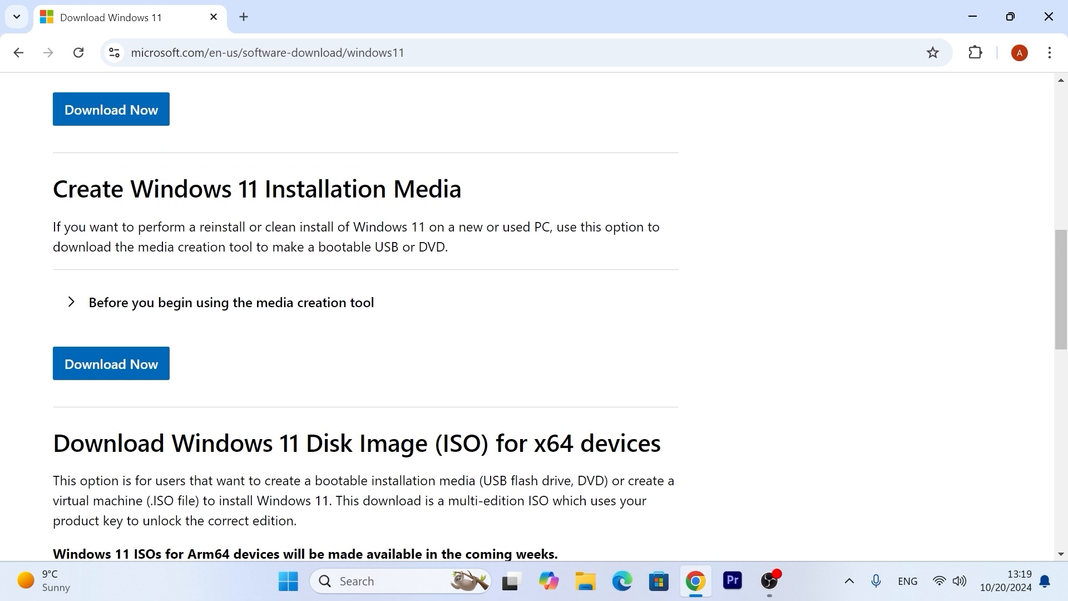
mouse_move(447, 220)
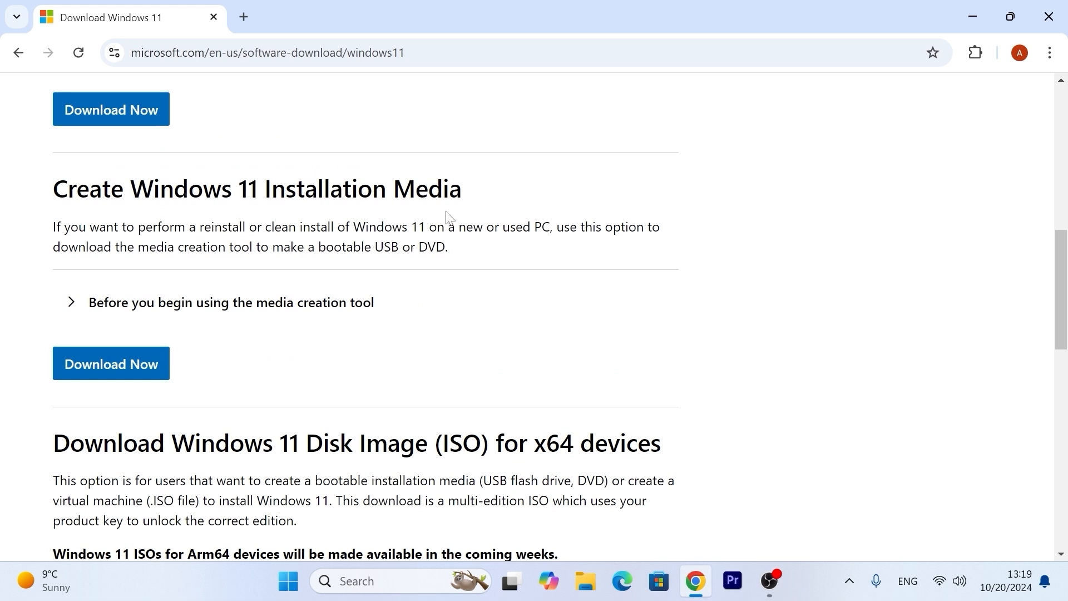
mouse_move(110, 363)
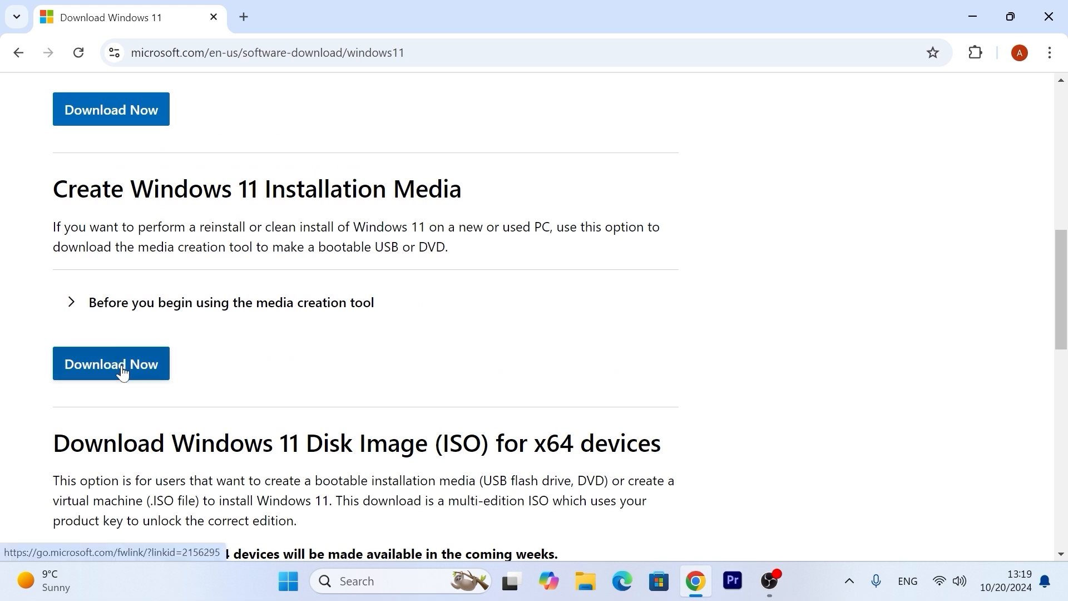
click(111, 363)
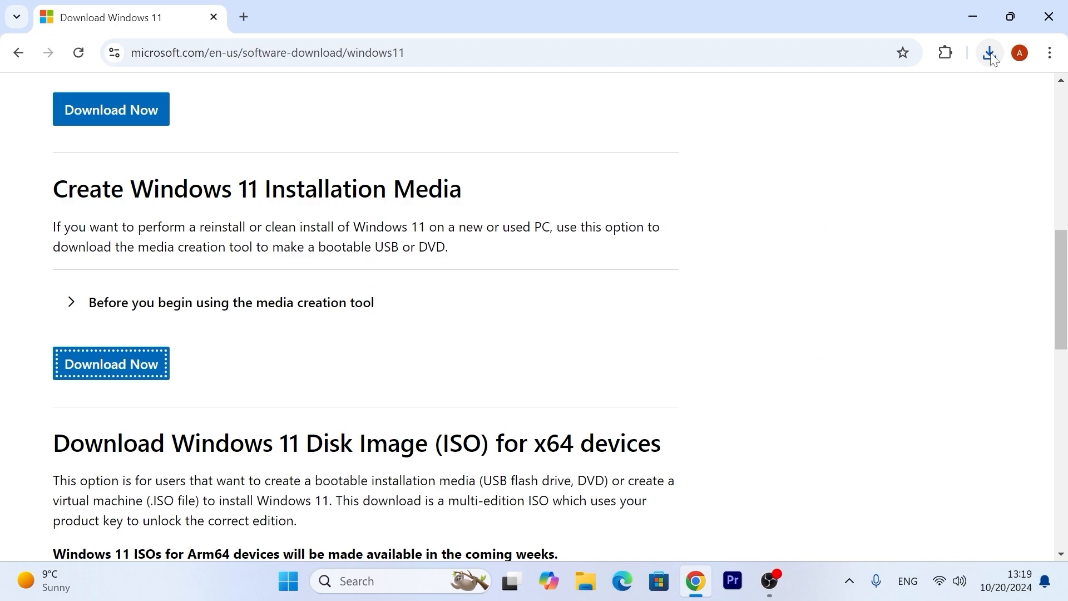
Step: Run the Media Creation Tool, accept the license, and choose English (United States)
click(110, 363)
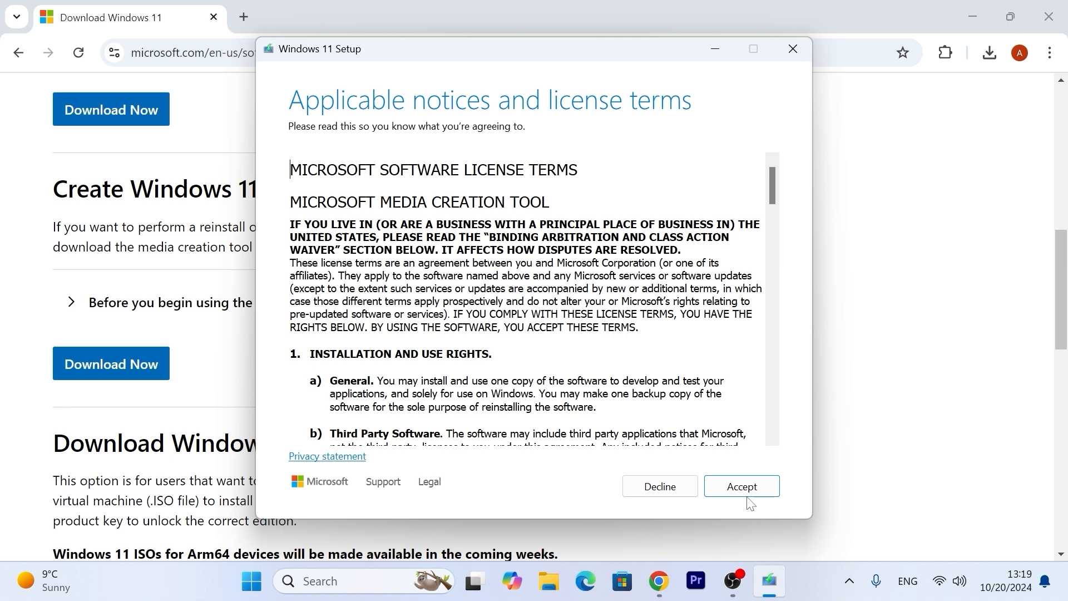
click(741, 486)
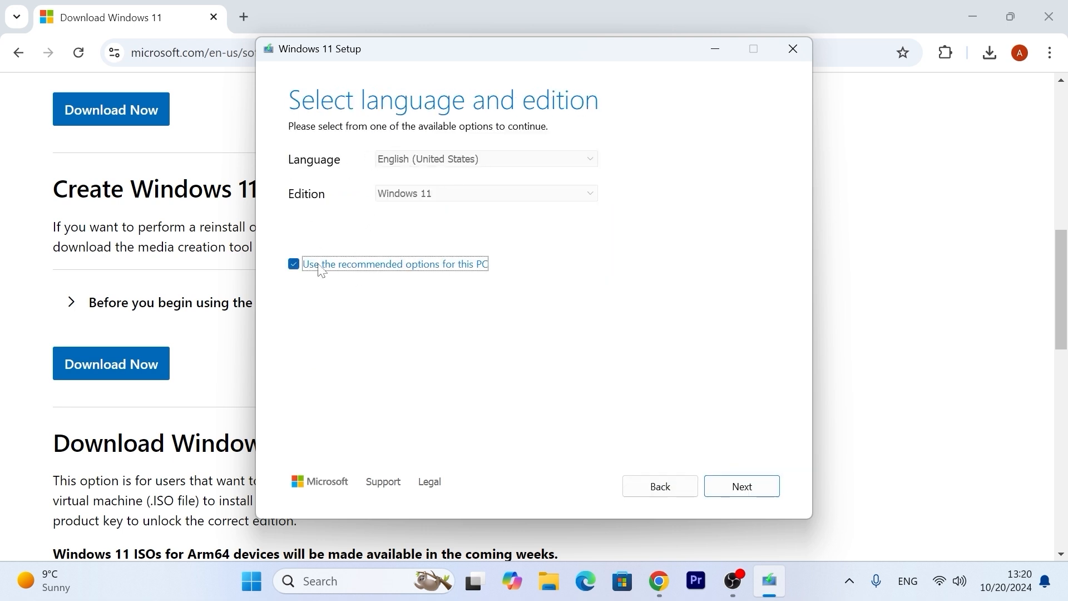
mouse_move(545, 194)
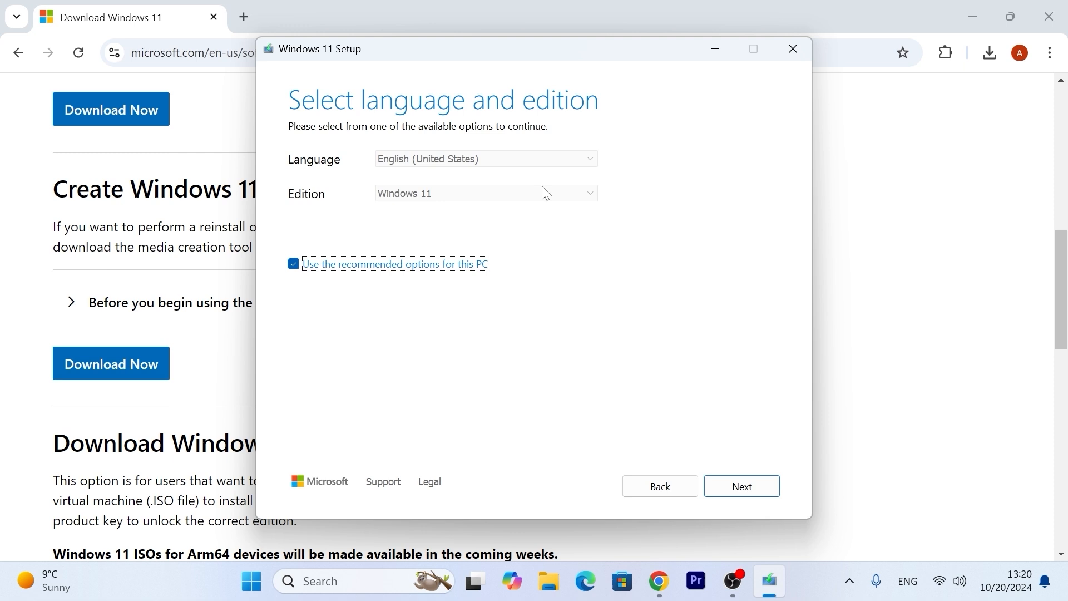
click(293, 265)
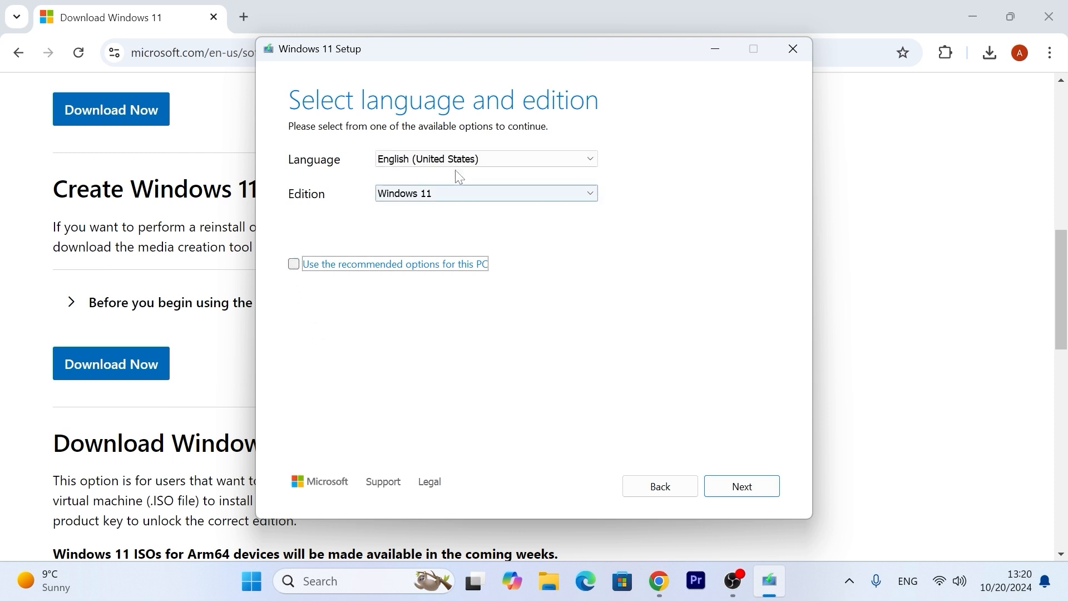
click(484, 159)
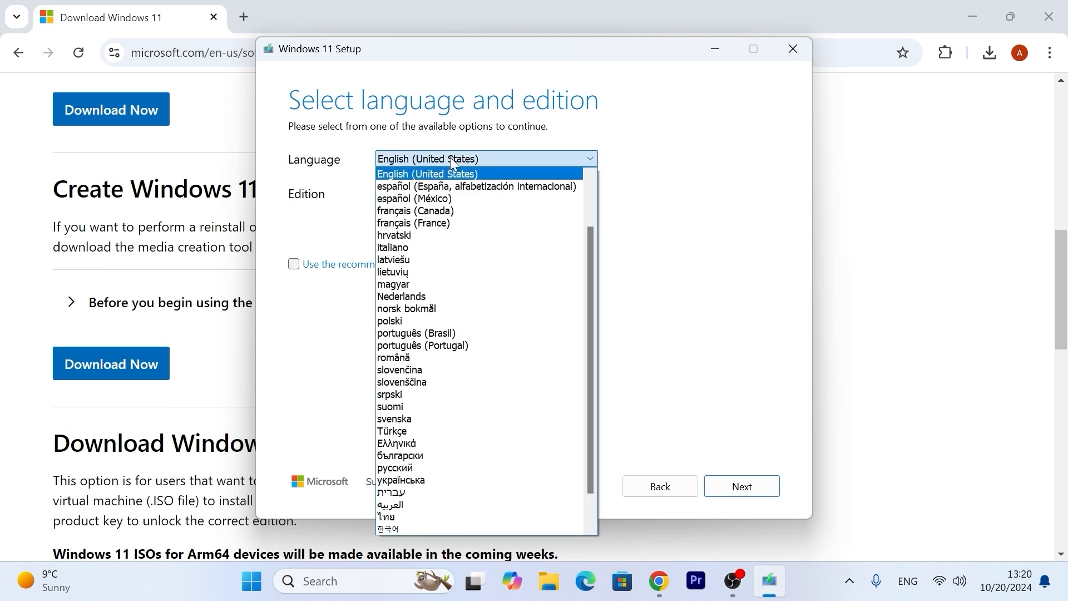
click(426, 173)
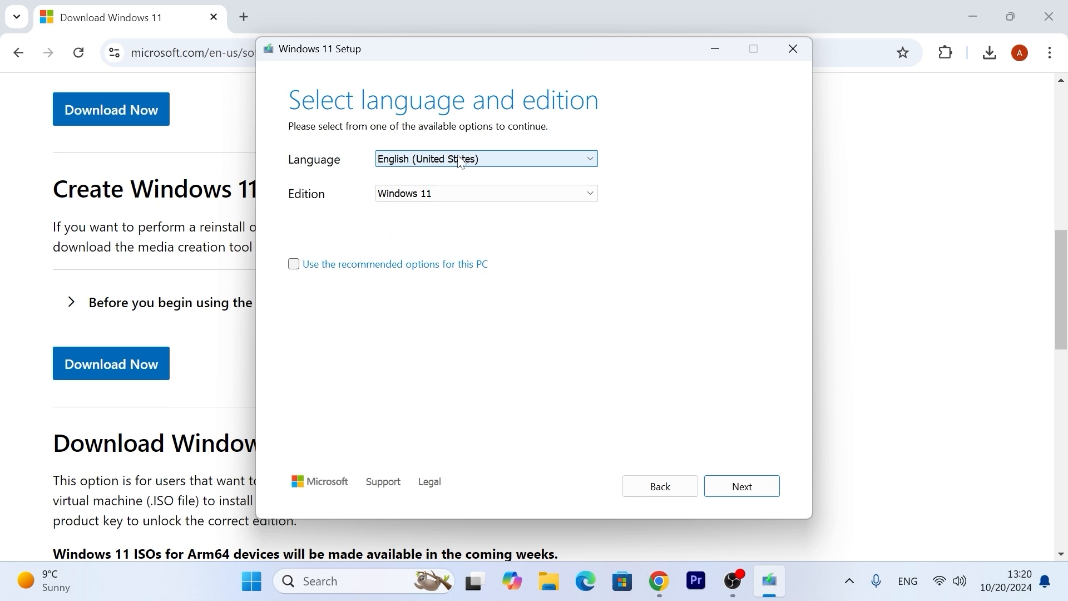
click(741, 486)
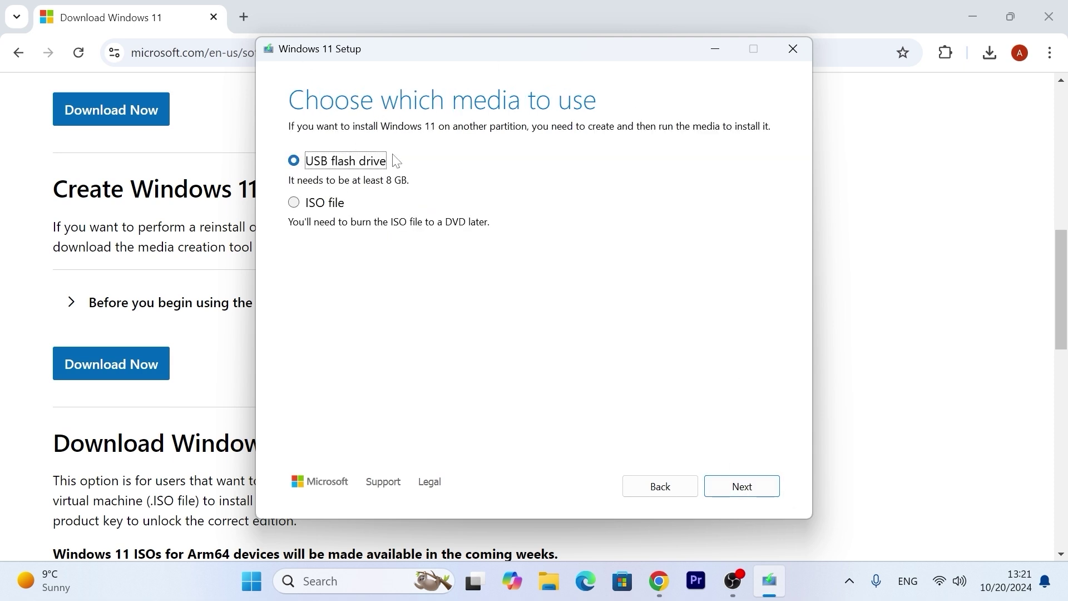
mouse_move(396, 191)
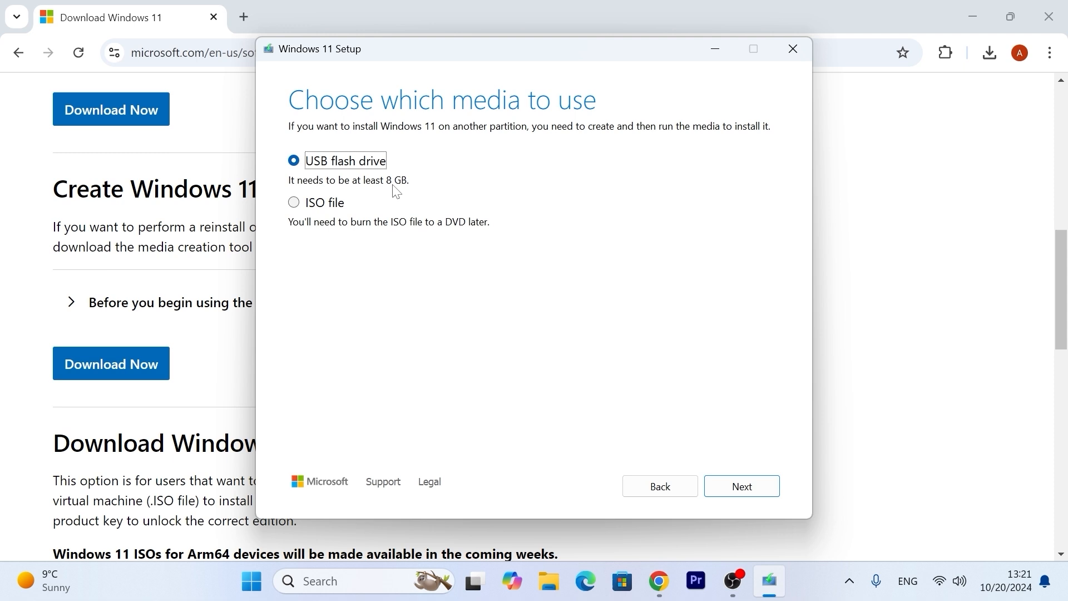
mouse_move(353, 198)
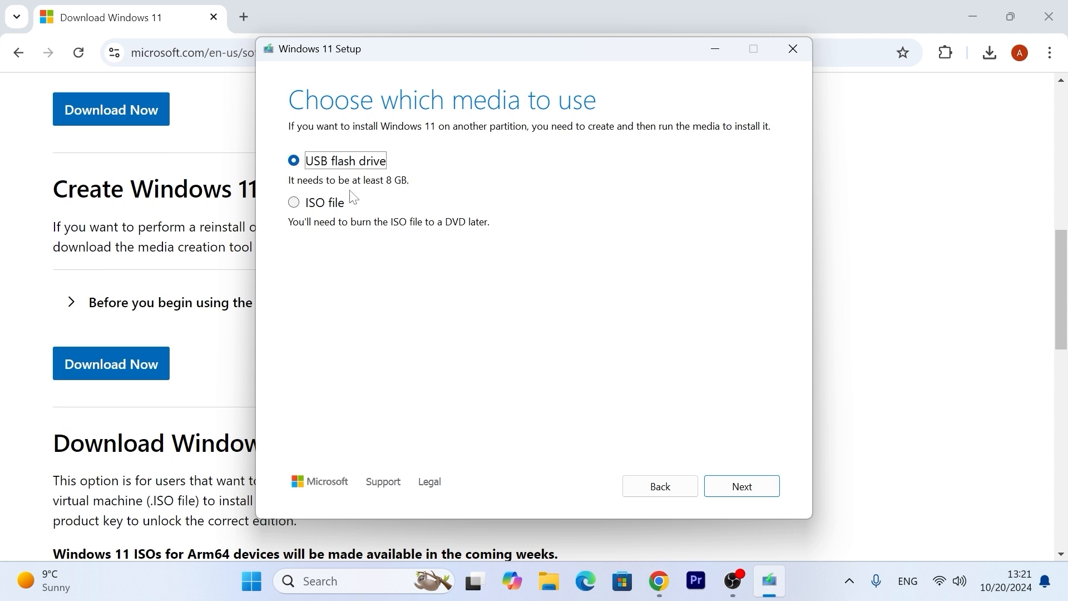
mouse_move(895, 501)
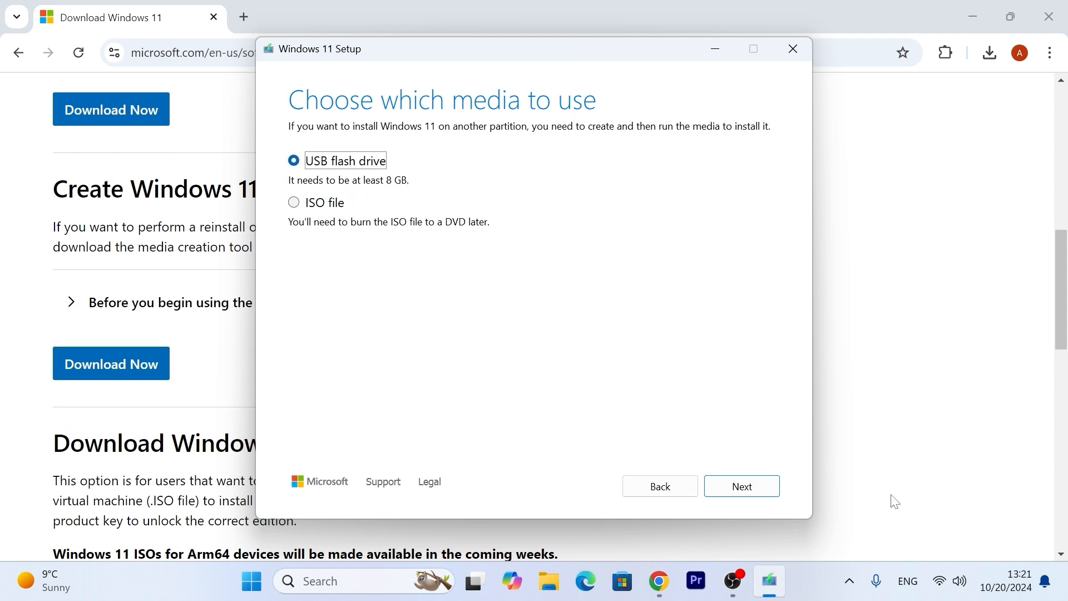
Step: Choose USB flash drive media on drive F: (ESD-USB)
click(741, 487)
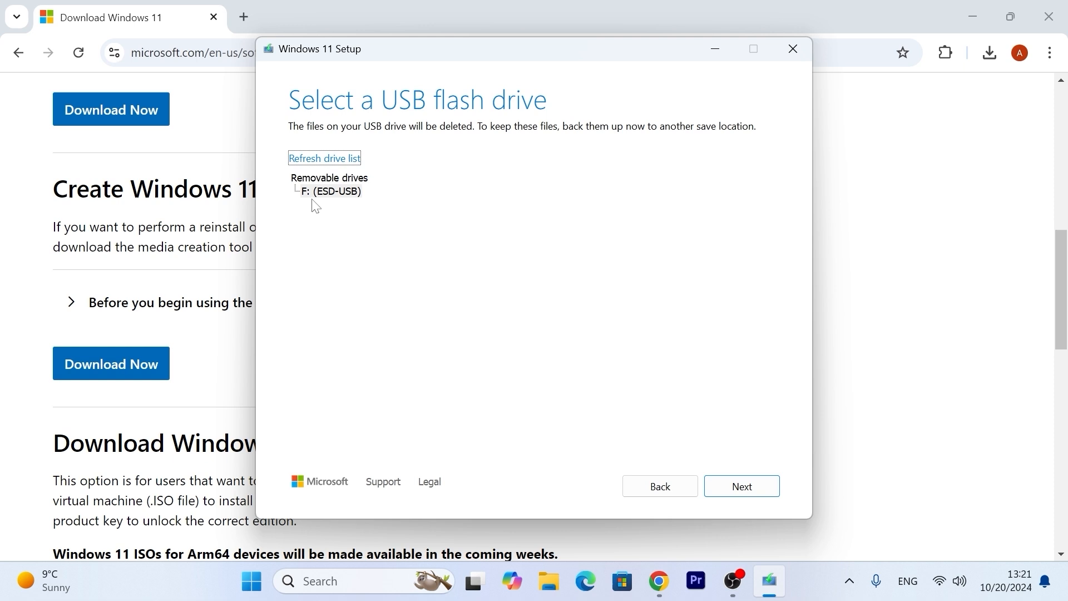
mouse_move(294, 187)
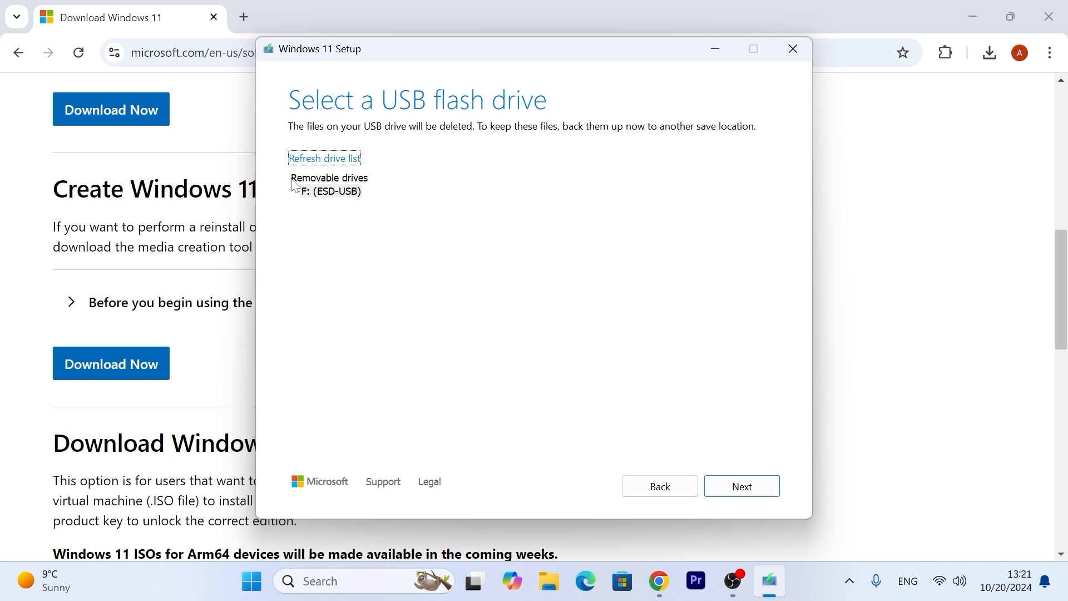
mouse_move(365, 205)
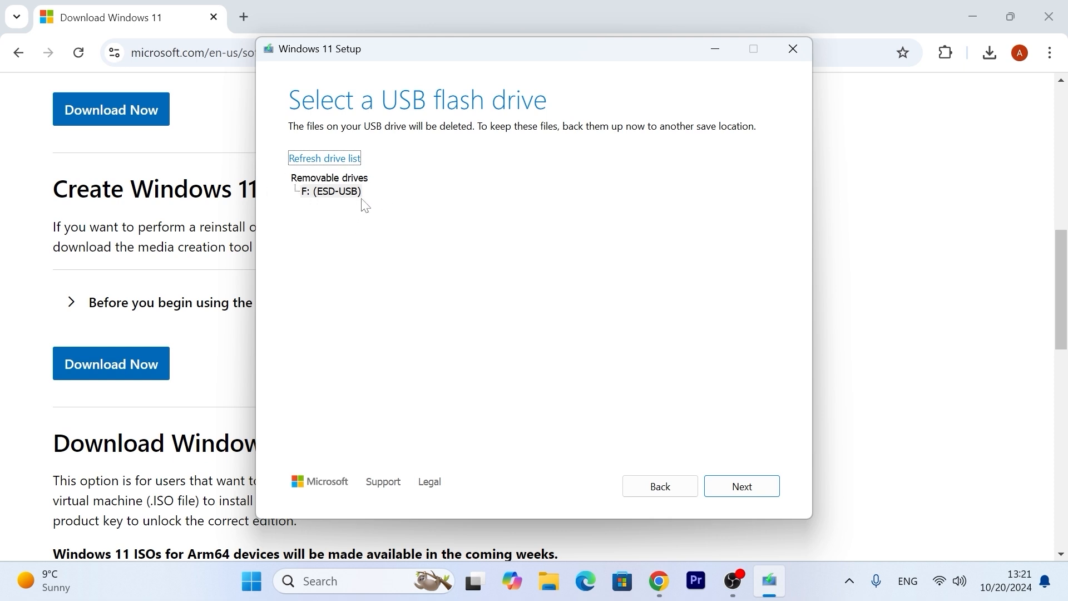
click(741, 486)
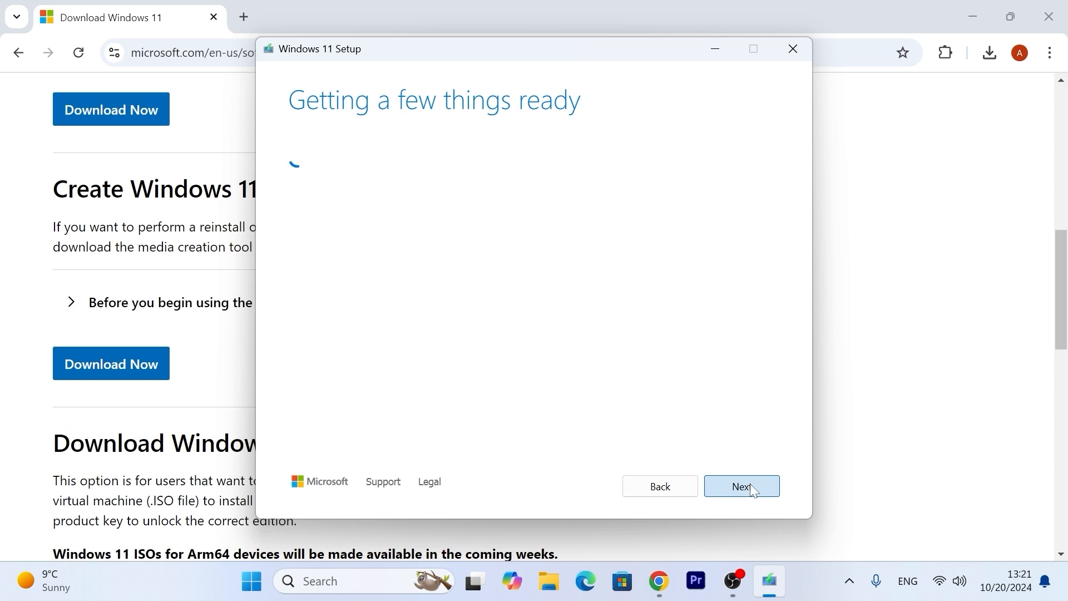
Step: Finish the Media Creation Tool and safely eject the USB drive from the tray
click(741, 486)
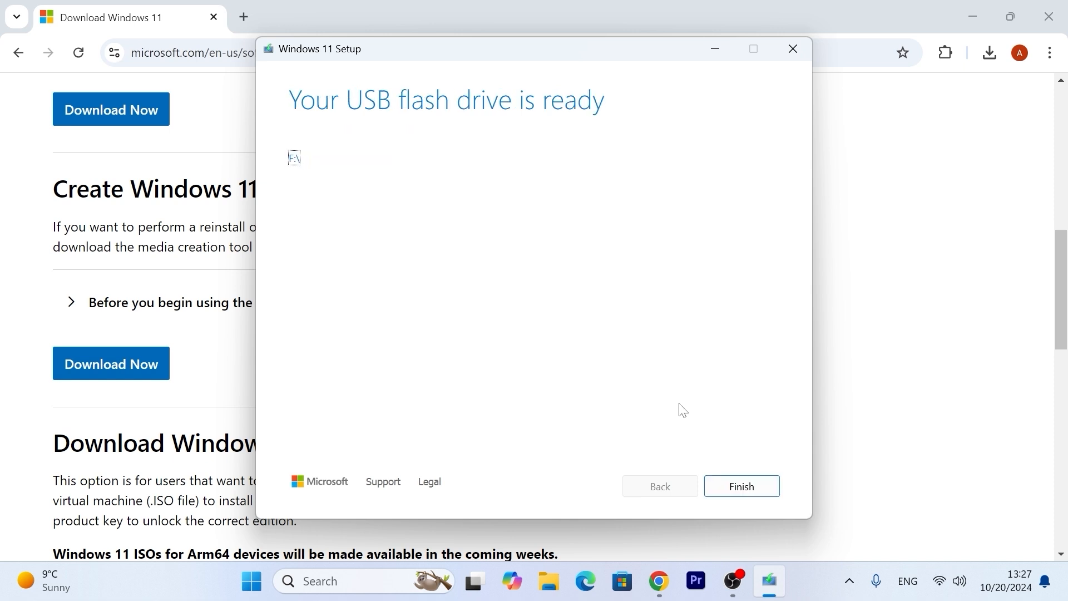
mouse_move(349, 167)
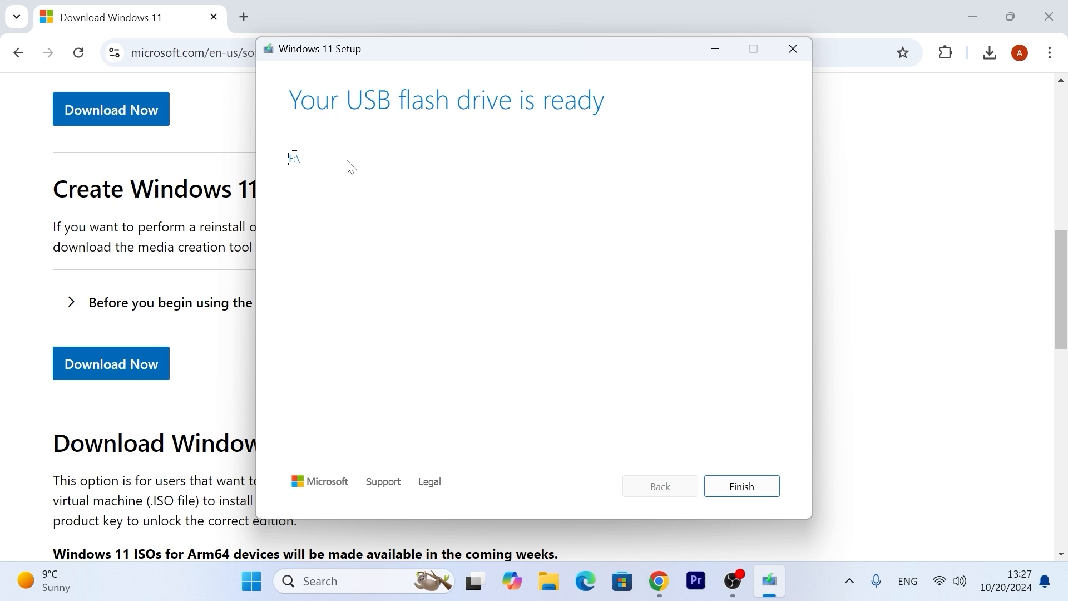
mouse_move(696, 136)
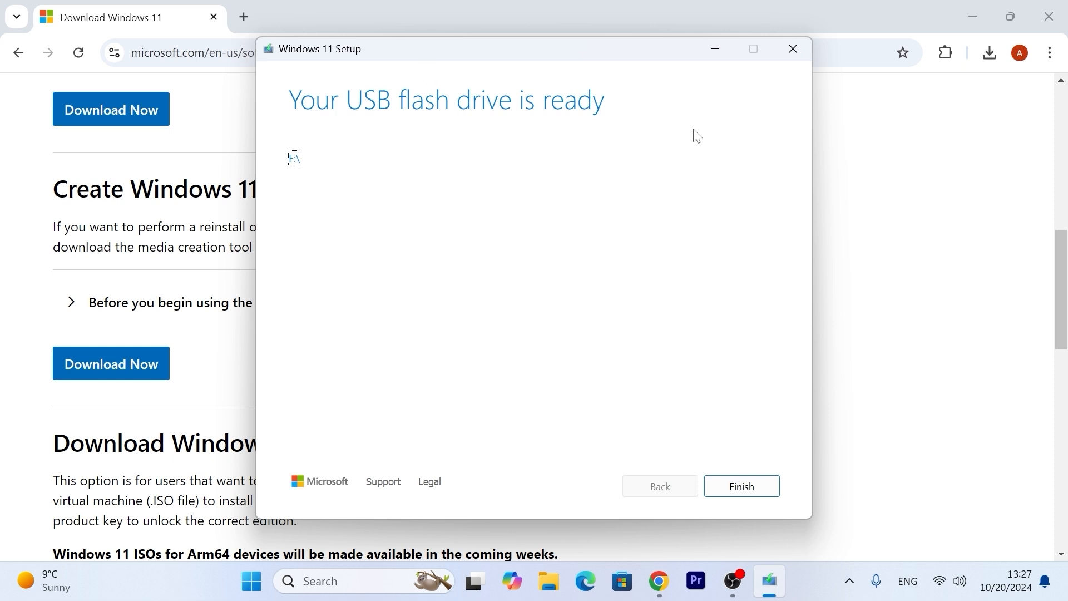
mouse_move(838, 270)
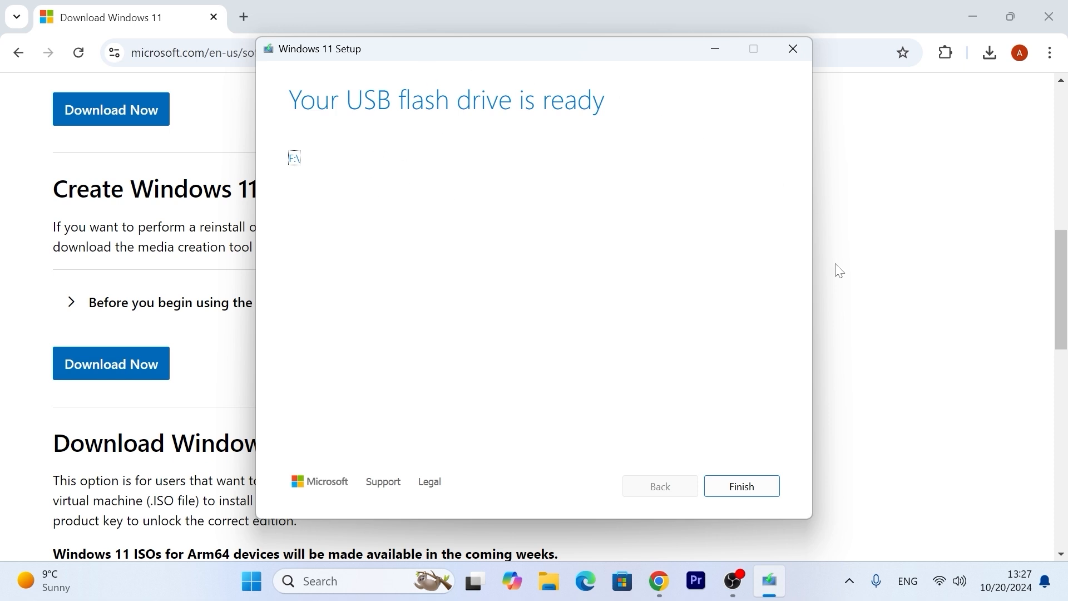
click(741, 485)
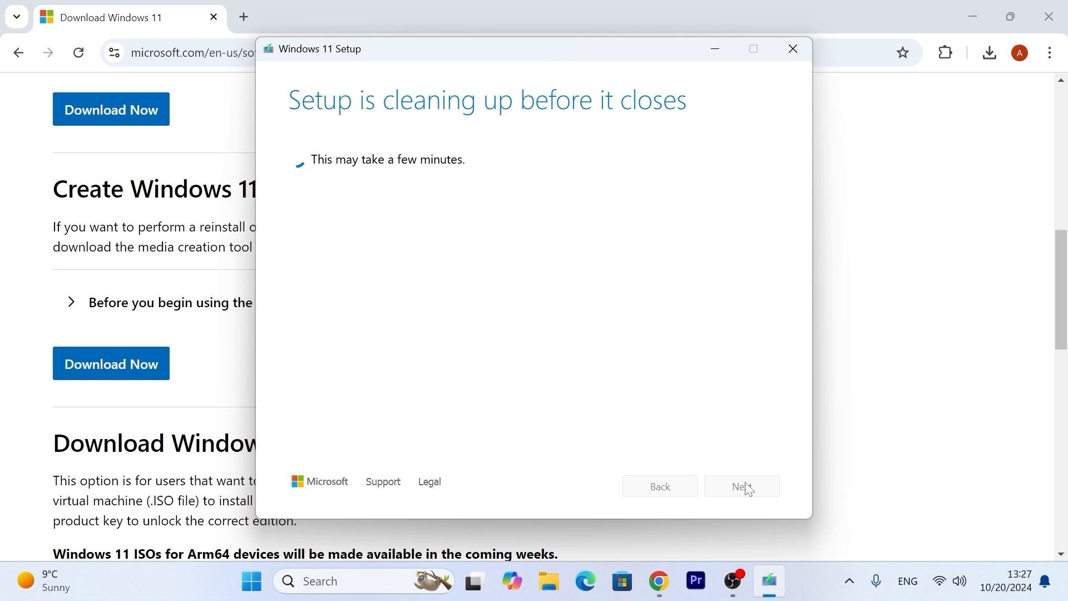
click(792, 48)
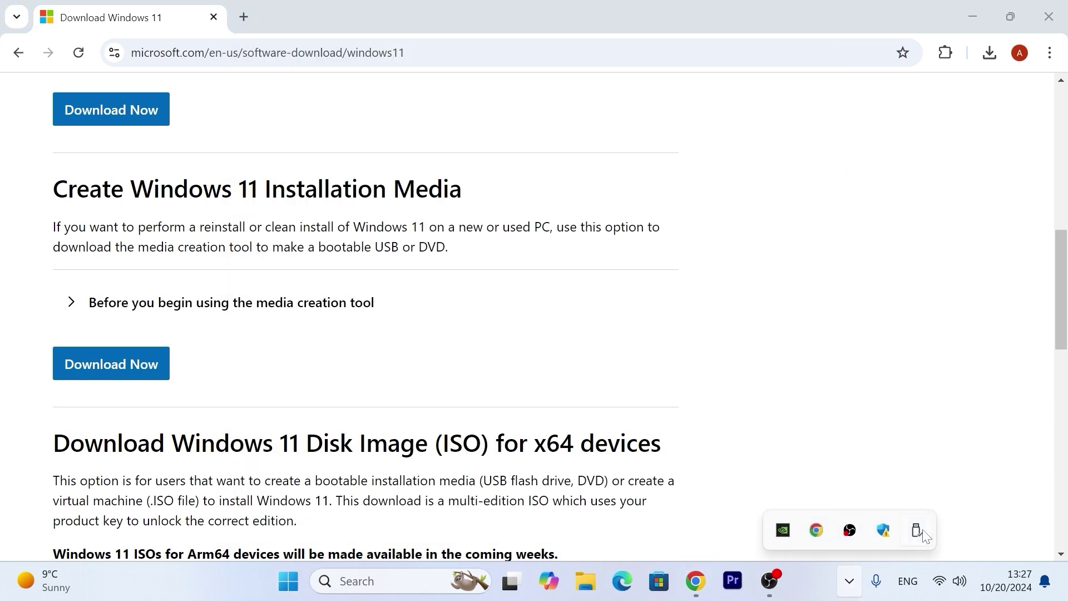
click(920, 531)
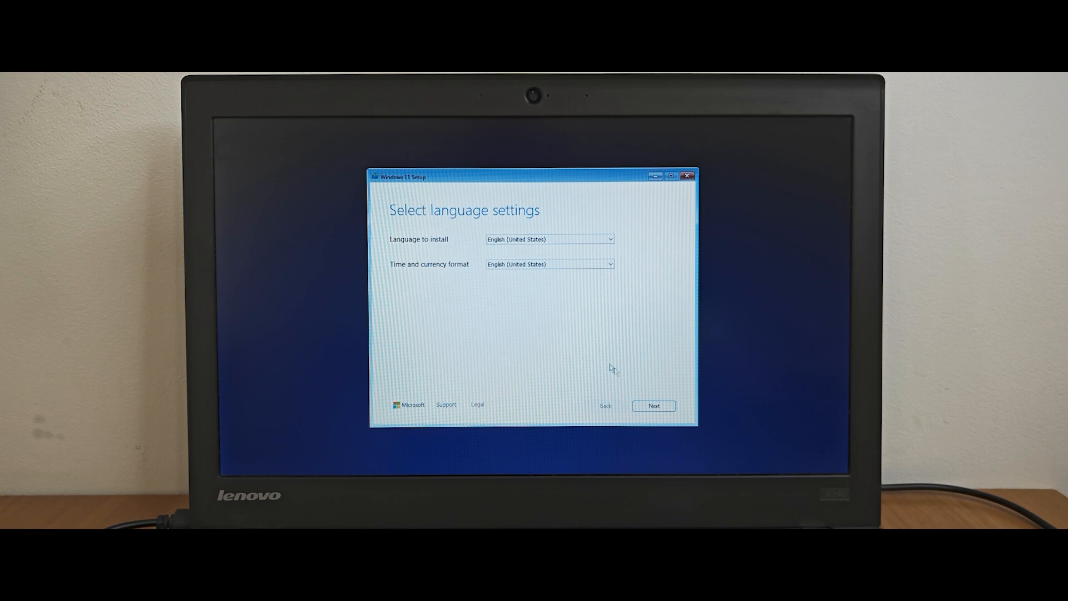
Step: Keep English (United States) and US keyboard, and agree everything will be deleted
click(654, 406)
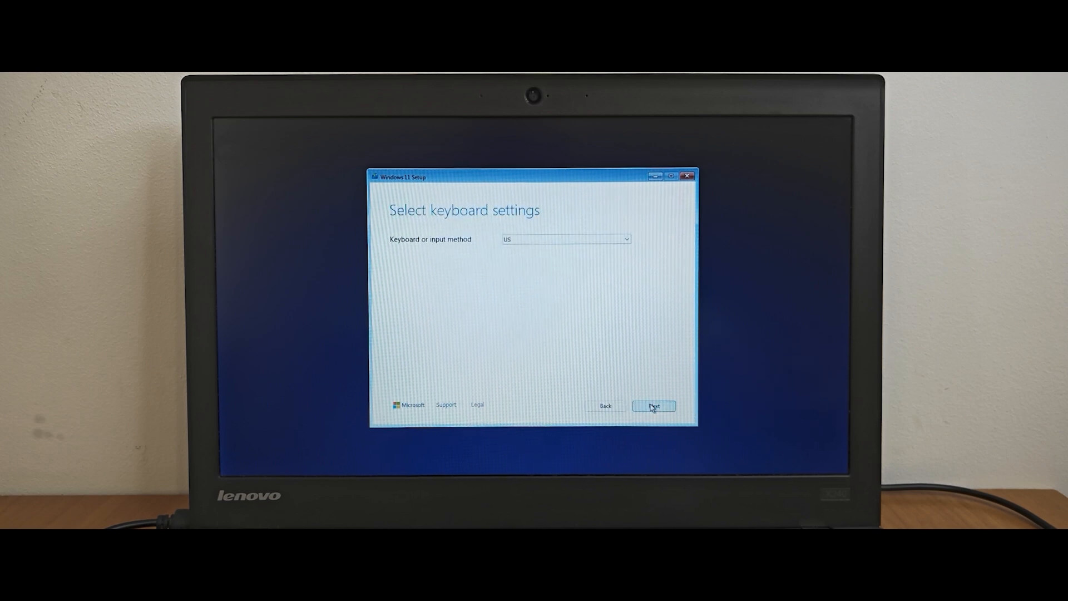
click(653, 405)
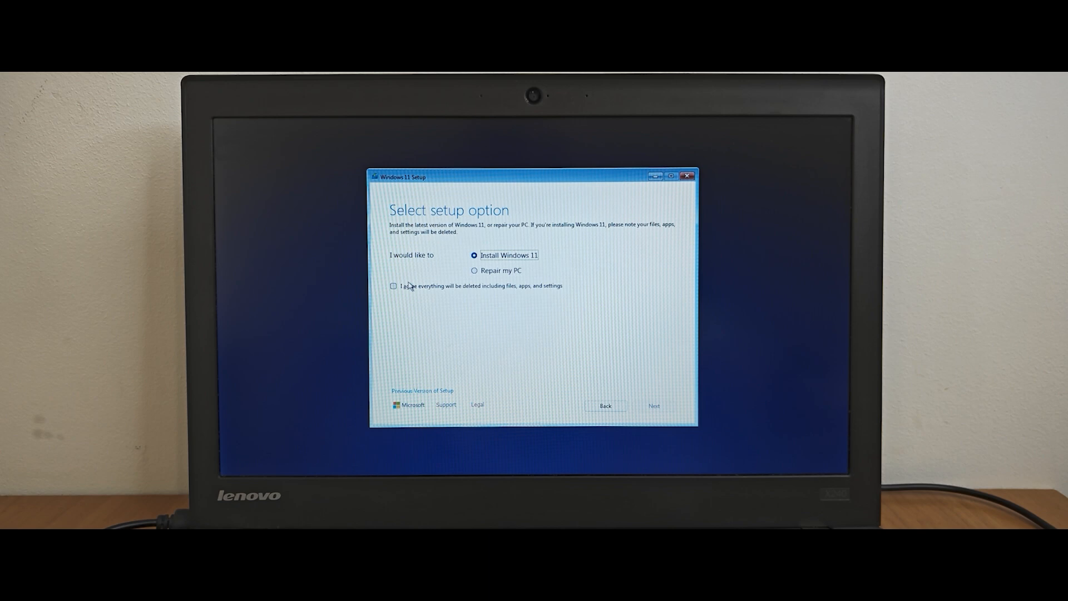
click(394, 286)
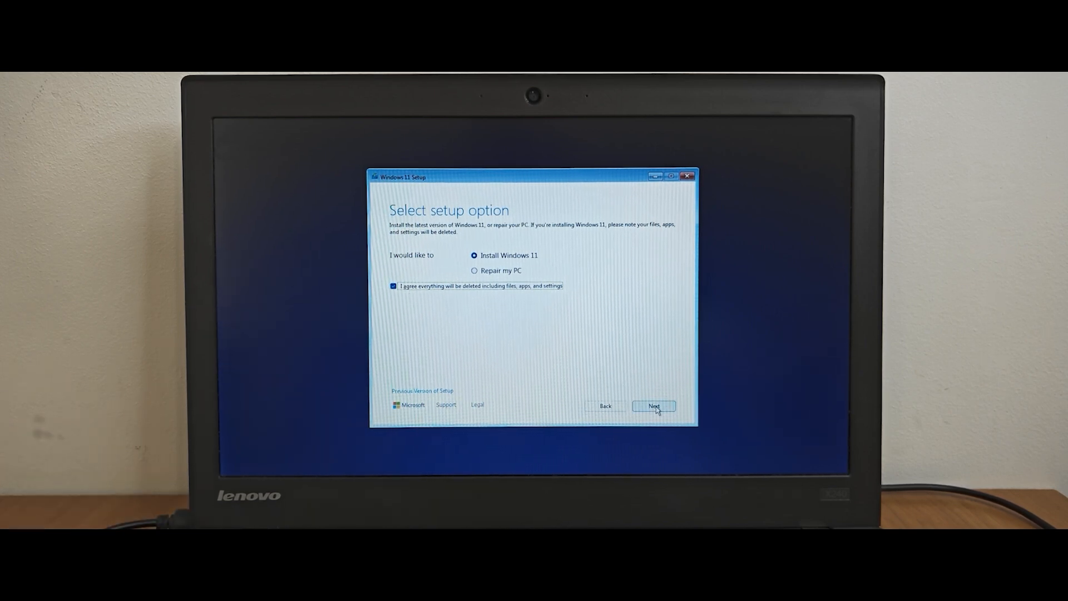
Step: Skip the product key and select Windows 11 Pro as the edition
click(654, 406)
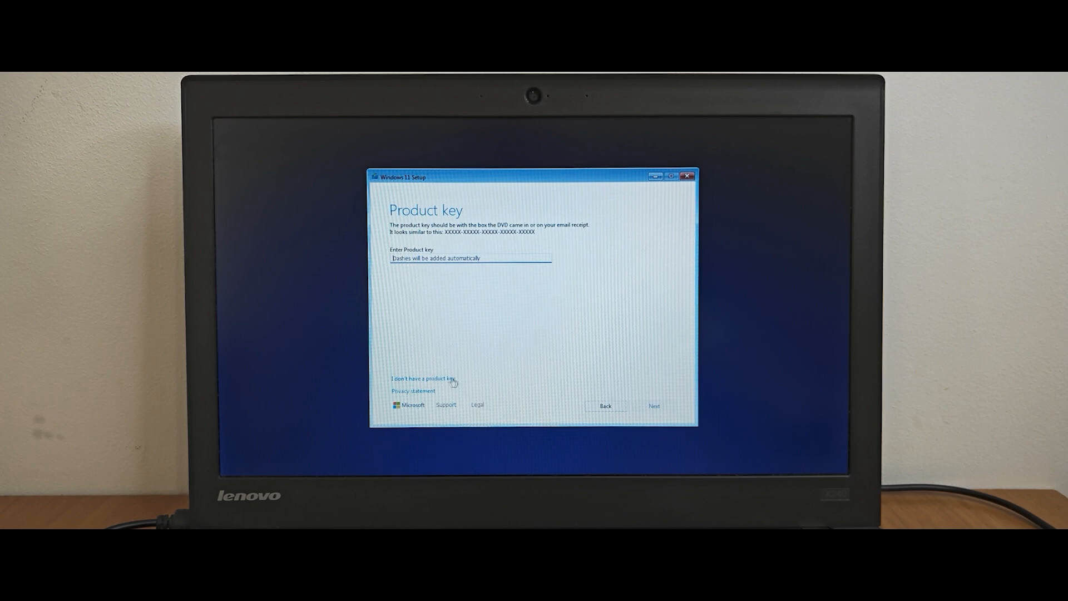
click(423, 379)
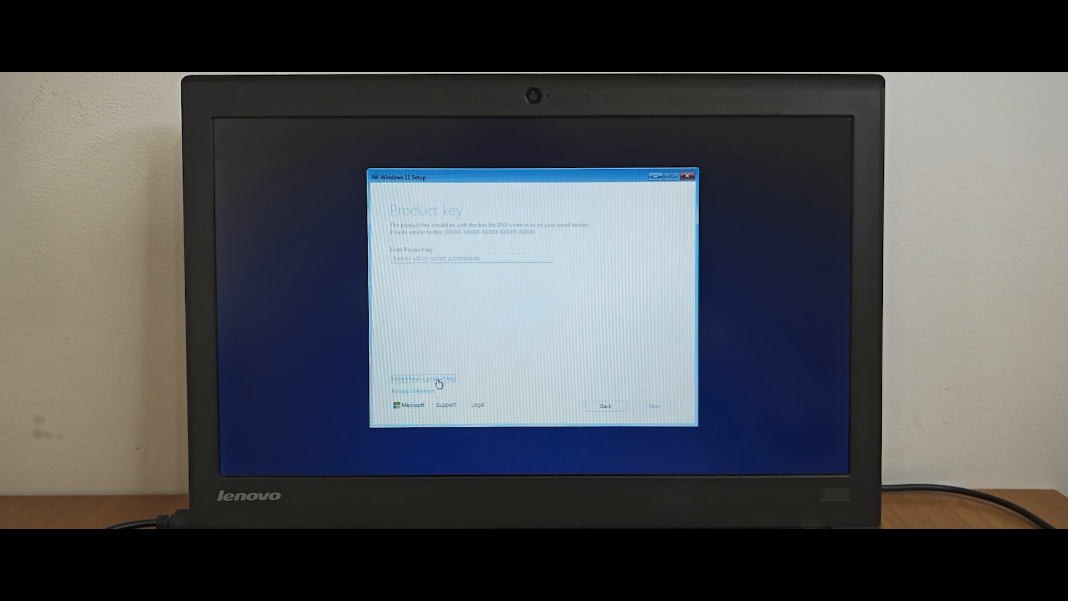
click(423, 379)
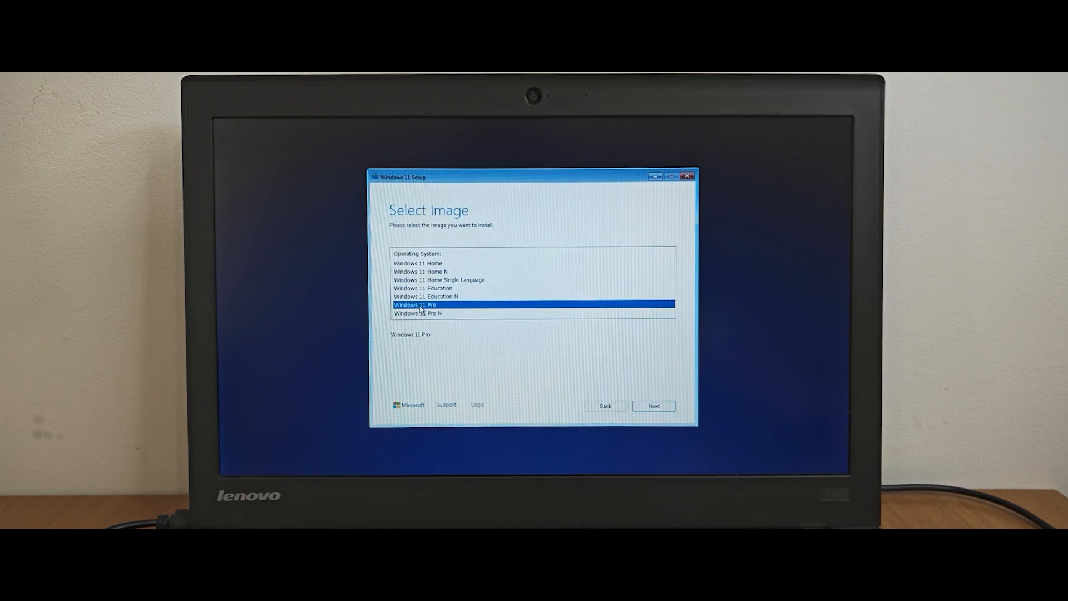
mouse_move(567, 357)
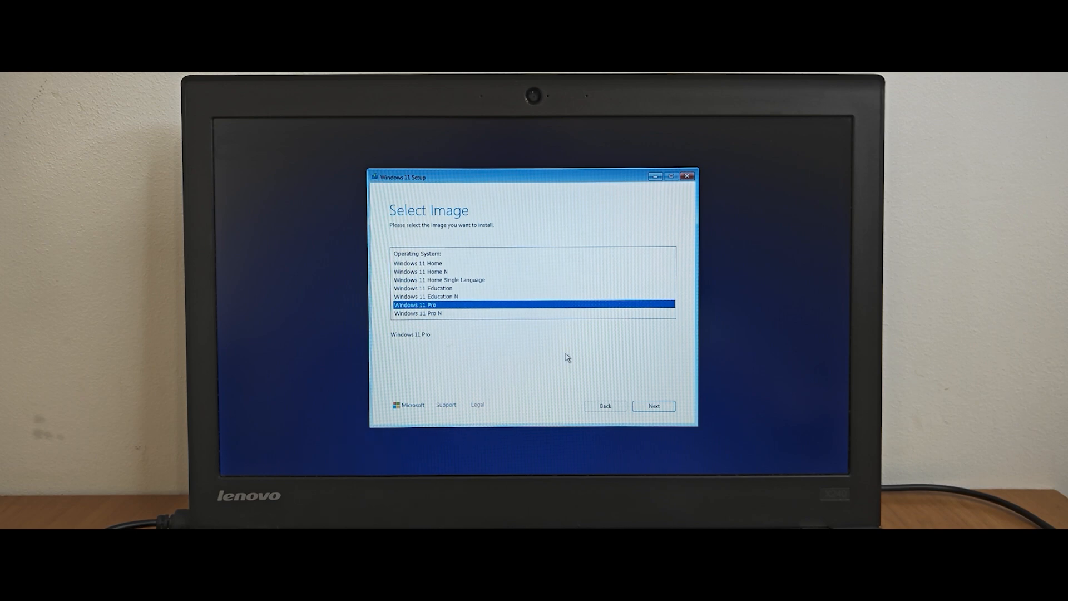
click(654, 406)
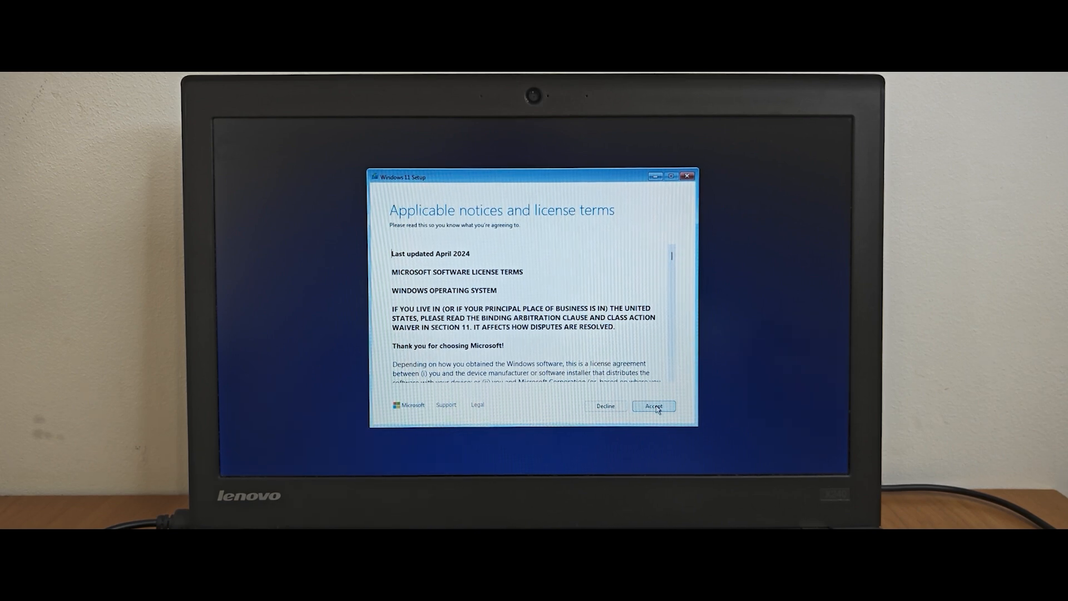
Step: Accept the license, target Disk 0 Partition 3, and start the install
click(652, 407)
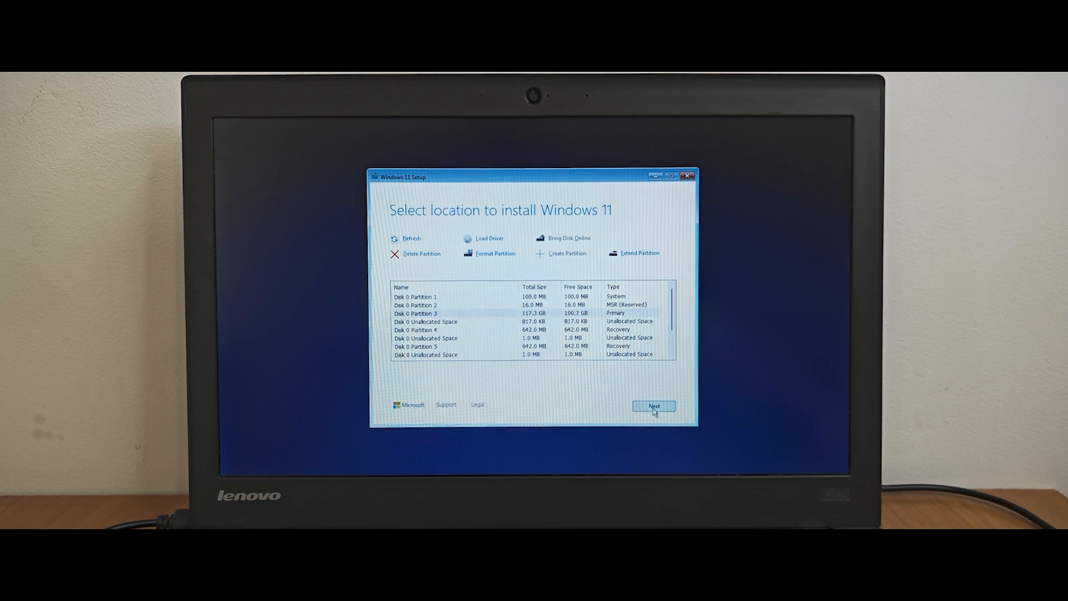
click(653, 406)
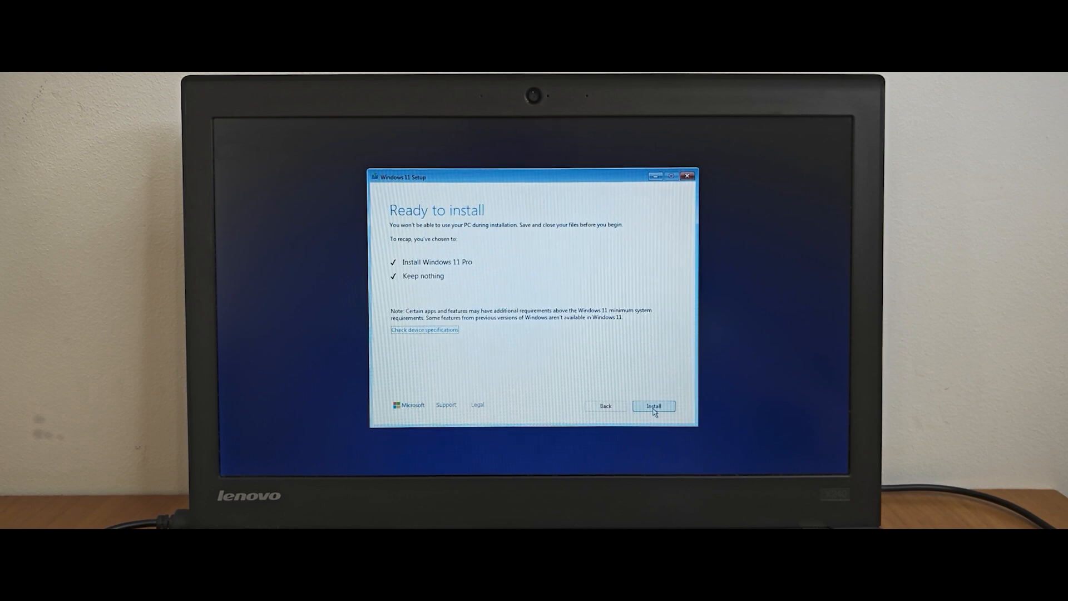
mouse_move(444, 293)
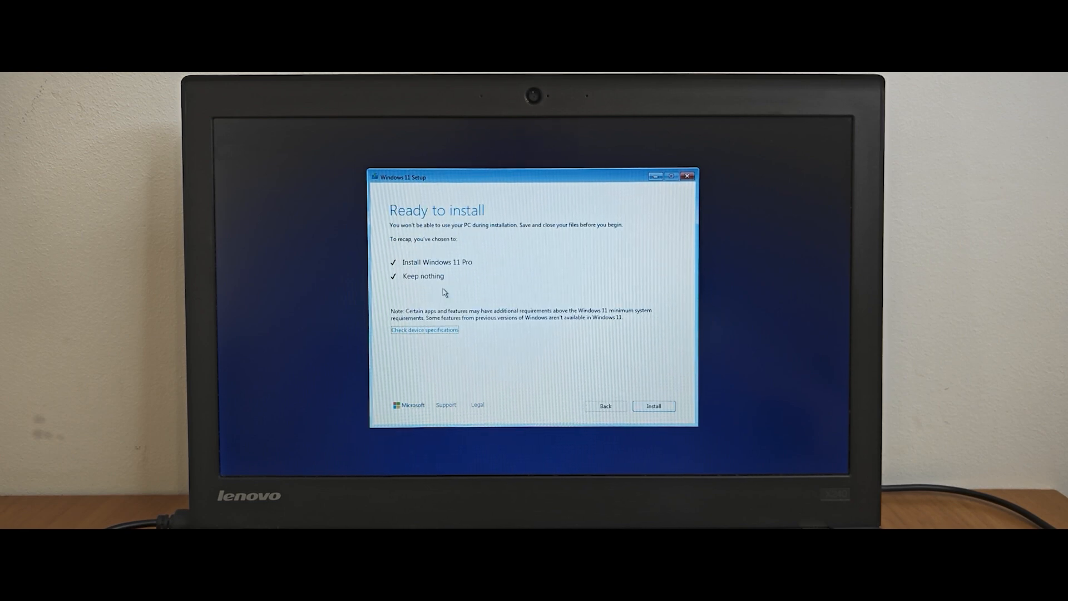
click(653, 406)
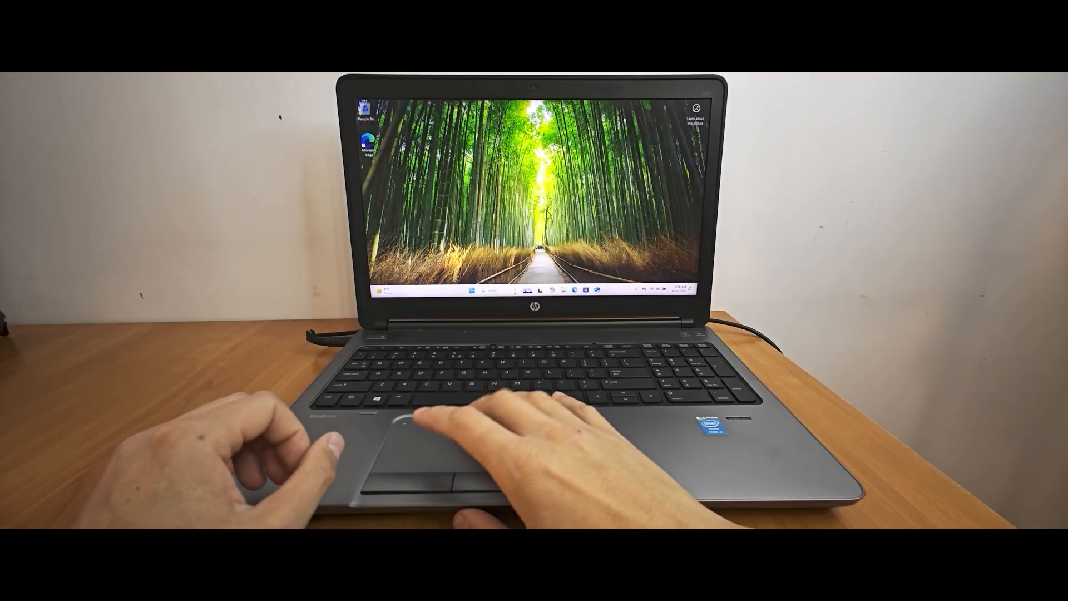
Step: Choose 'Set up for work or school' on the device setup screen
click(657, 291)
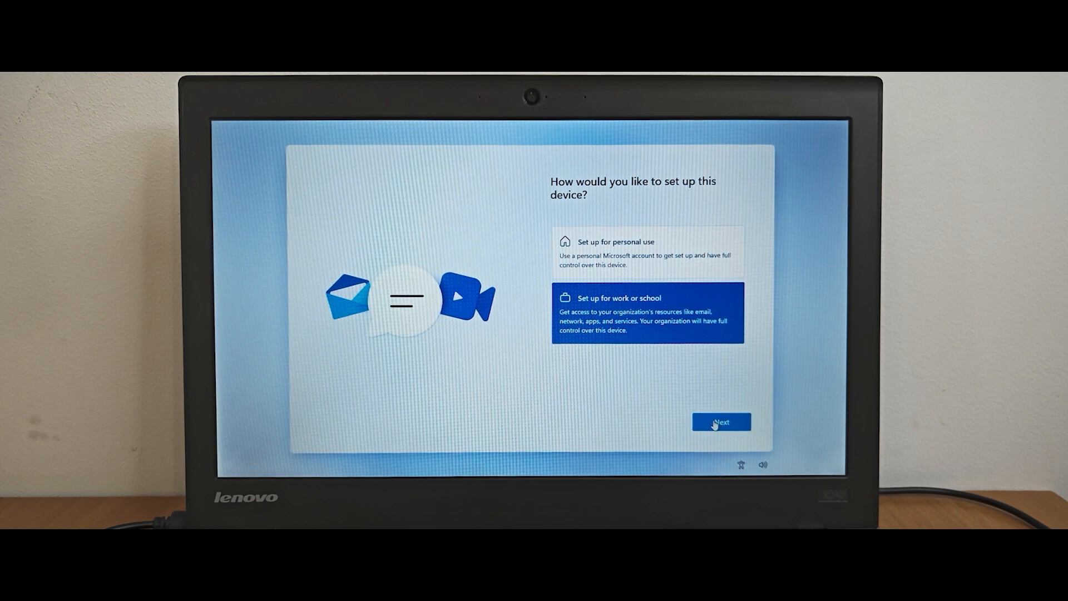
Step: Create a local account through Domain join, entering a name and no password
click(721, 422)
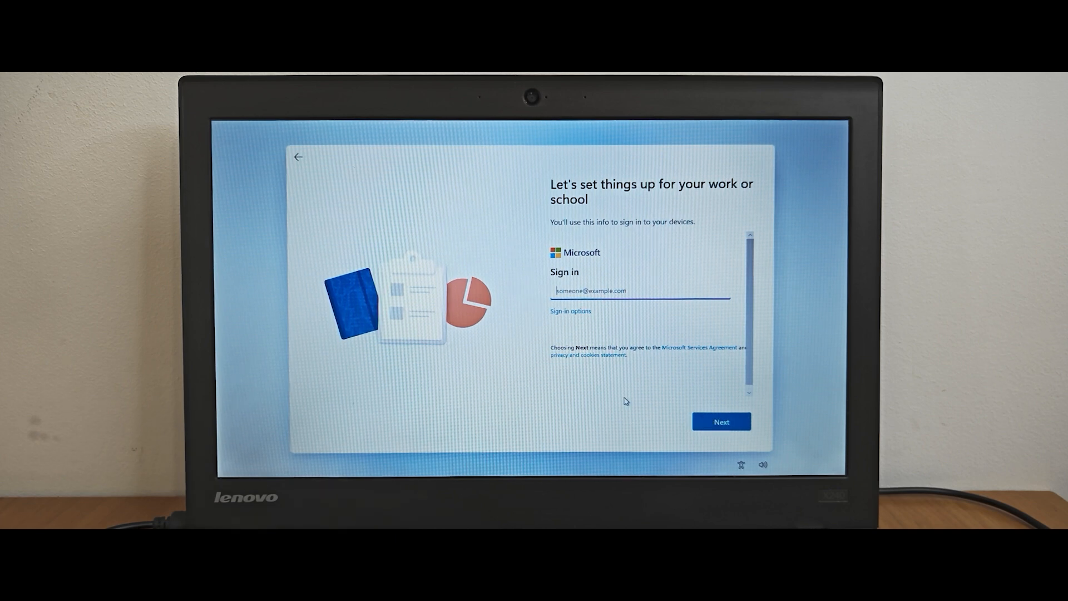
click(722, 422)
text(u)
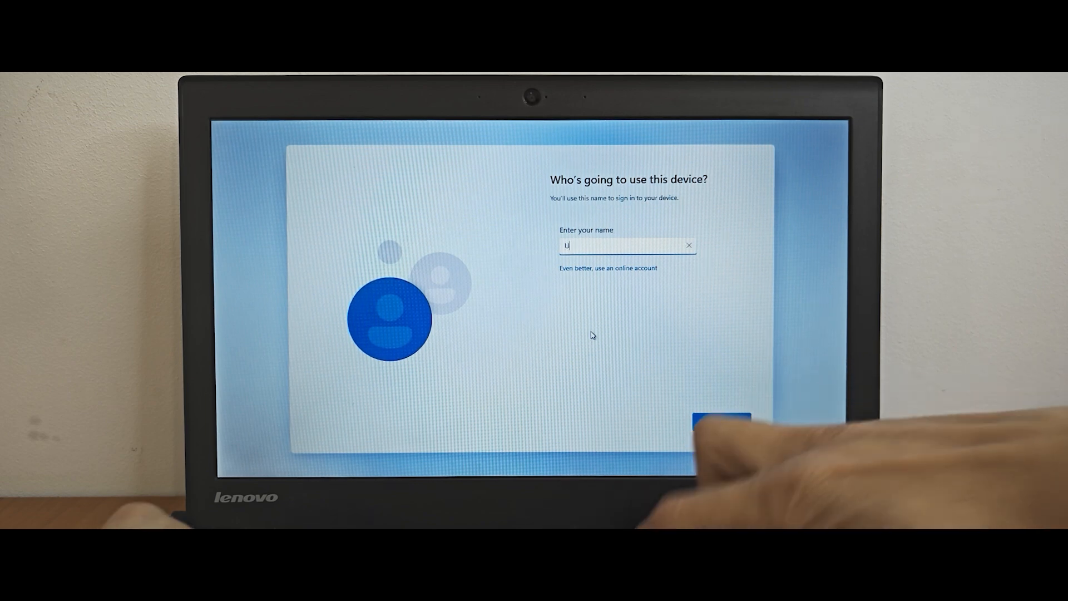
click(721, 422)
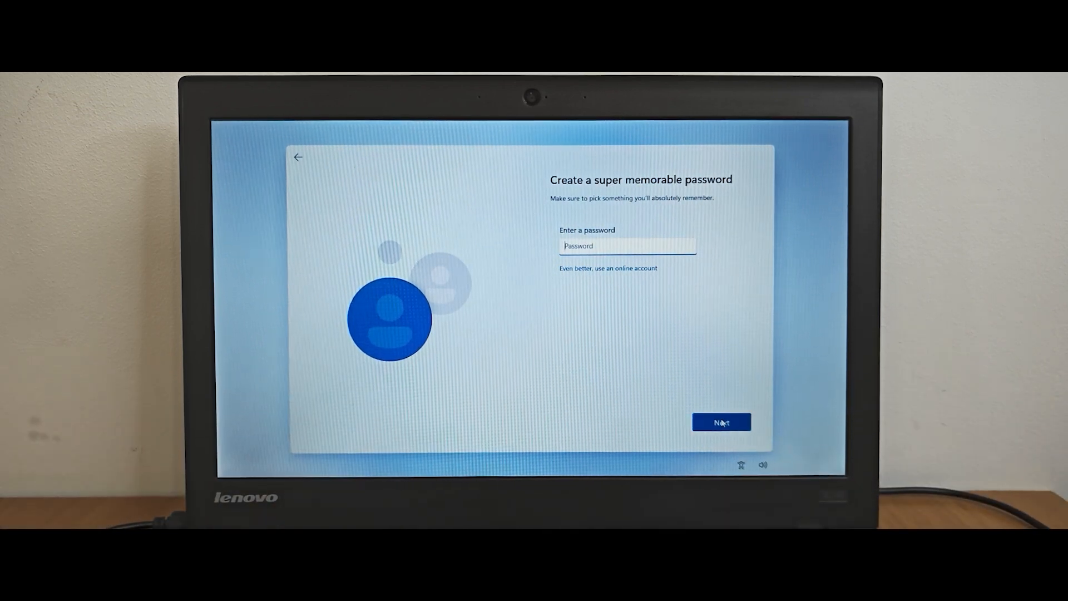
click(721, 422)
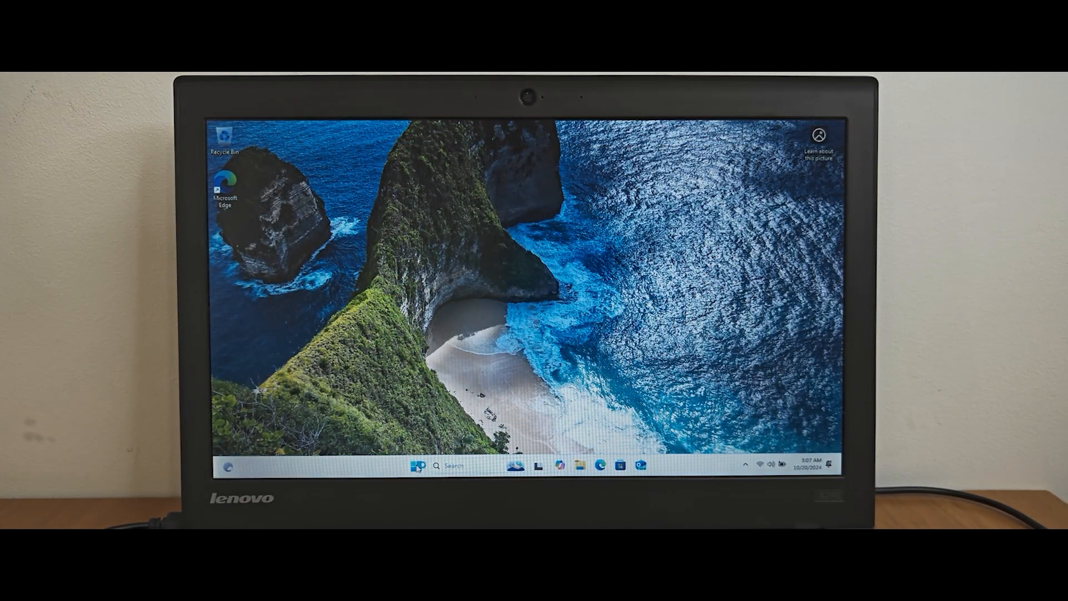
Step: Confirm Windows 11 Pro 24H2 on the About page, then ask Copilot a Linux-versus-Windows question
right_click(408, 467)
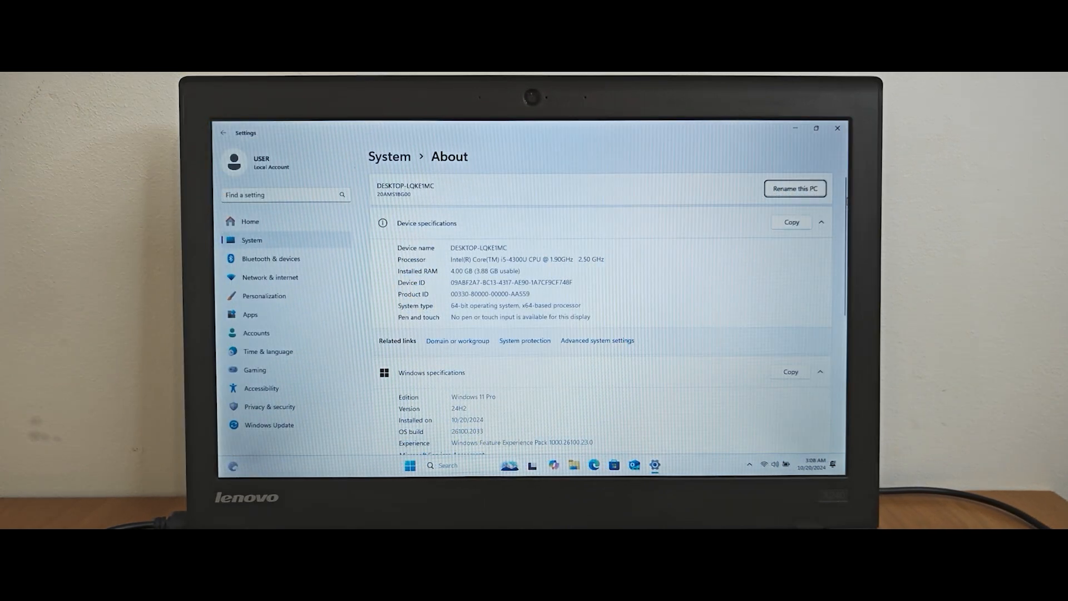
scroll(down, 3)
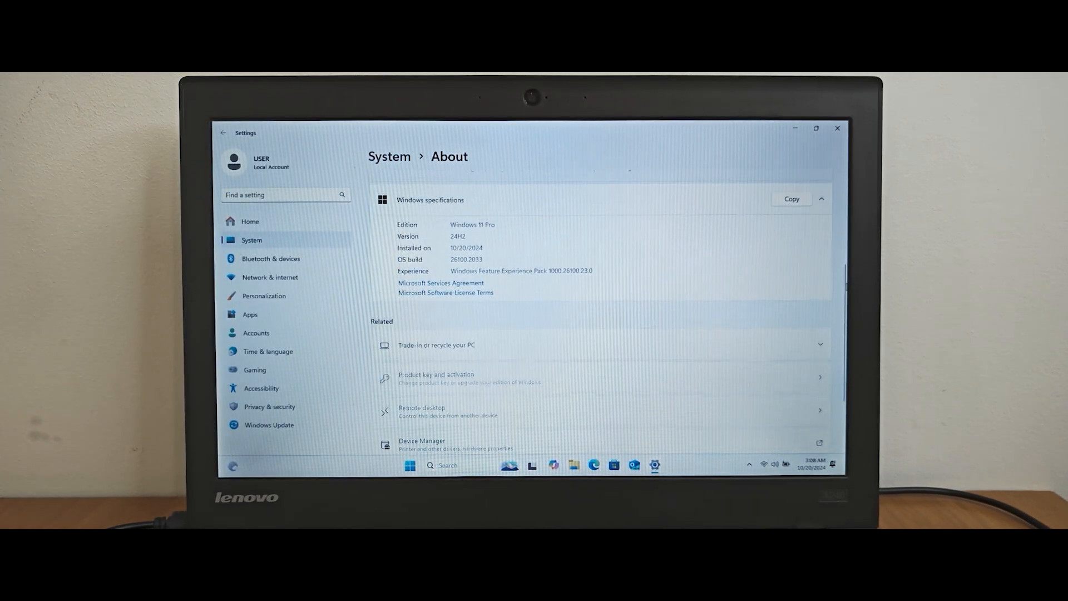
scroll(up, 3)
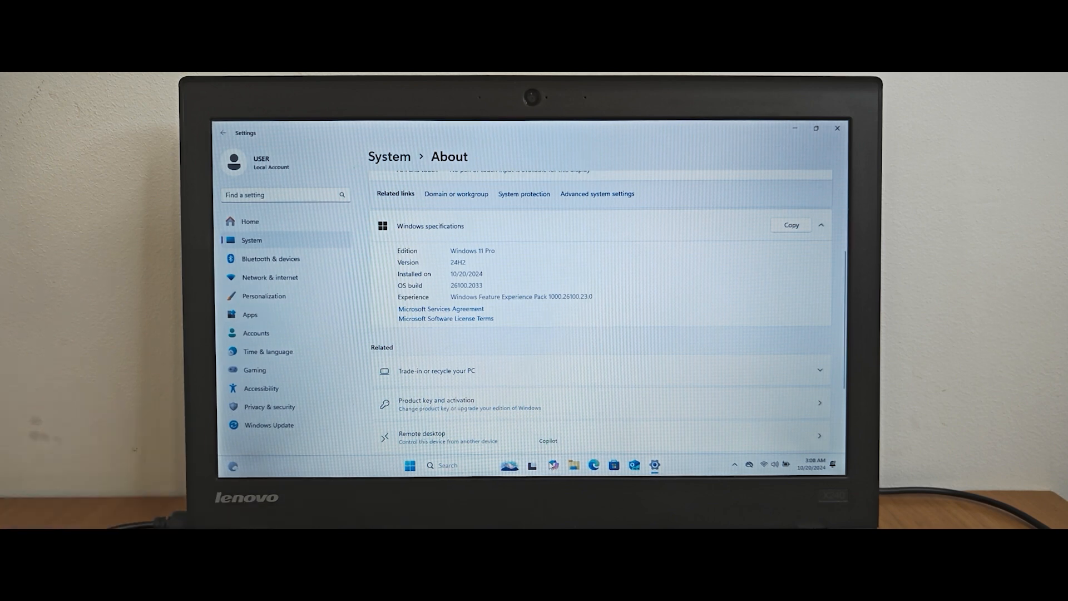
click(548, 440)
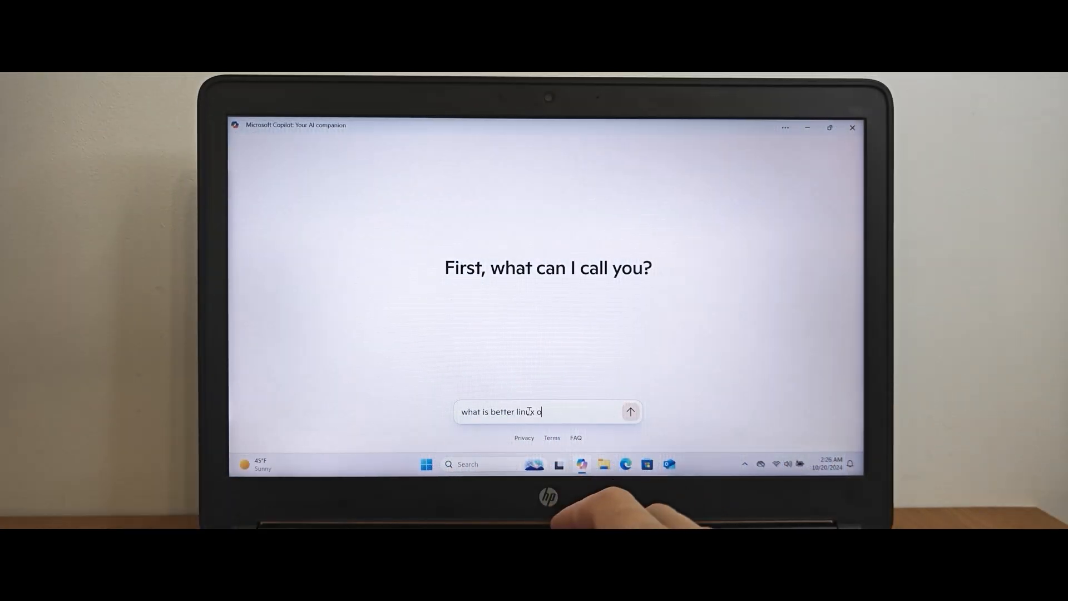
text(r windows)
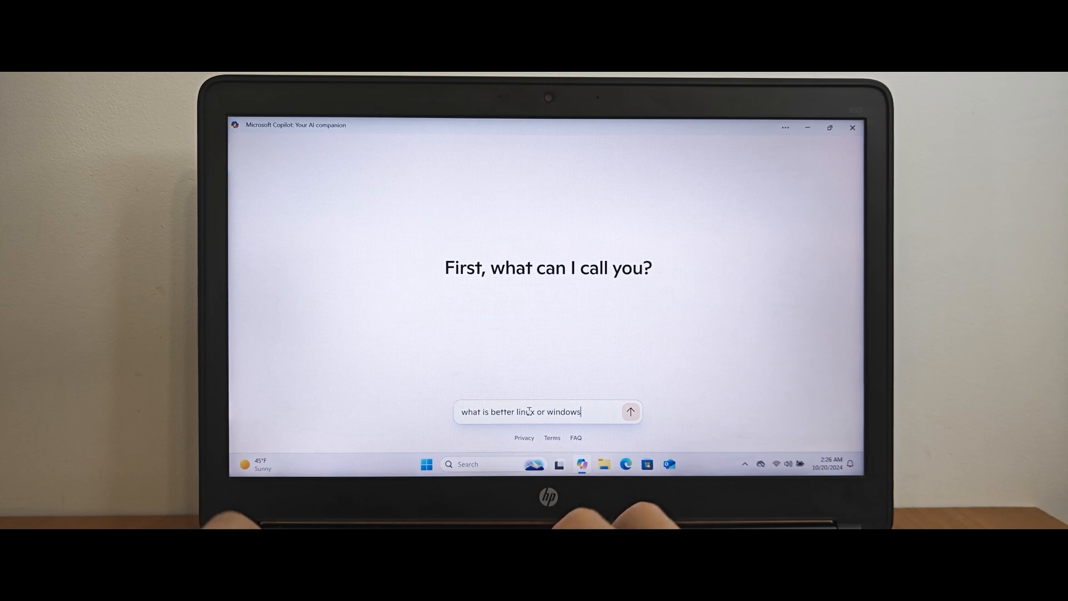